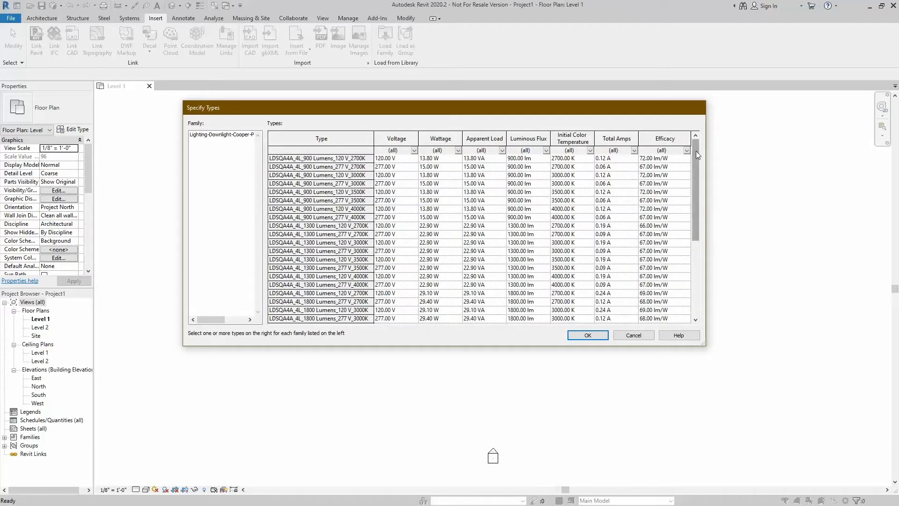
# Choose the Cooper downlight family so its type catalog of voltage, wattage and lumen variants lists.
pyautogui.click(588, 336)
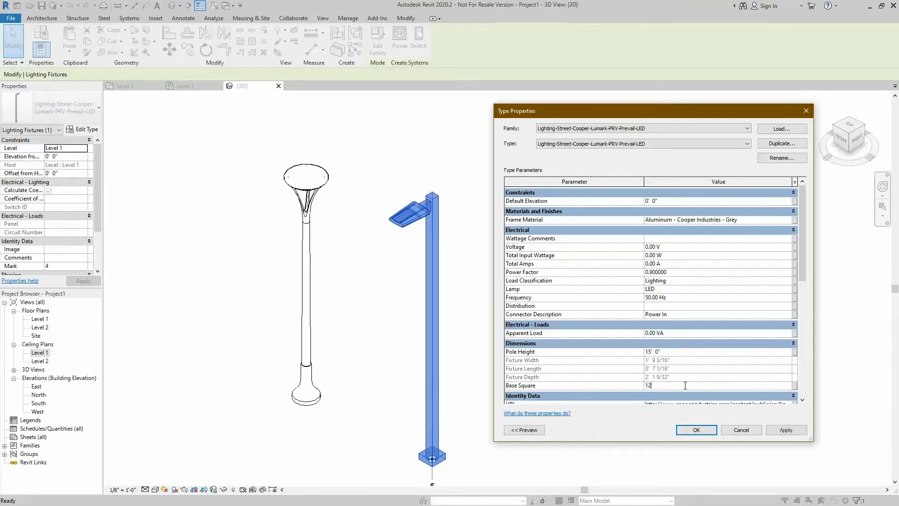
# Set the Prevail LED street light type's Base Square to 12 in Type Properties.
pyautogui.click(696, 430)
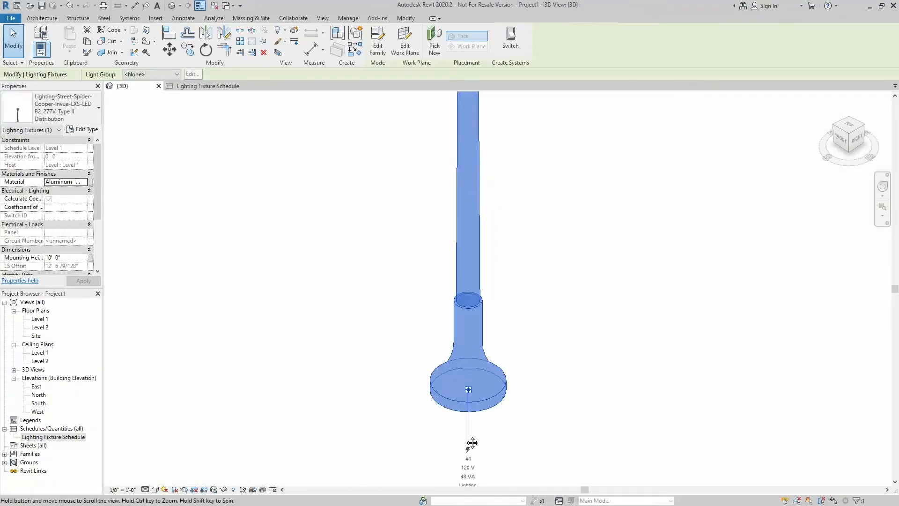